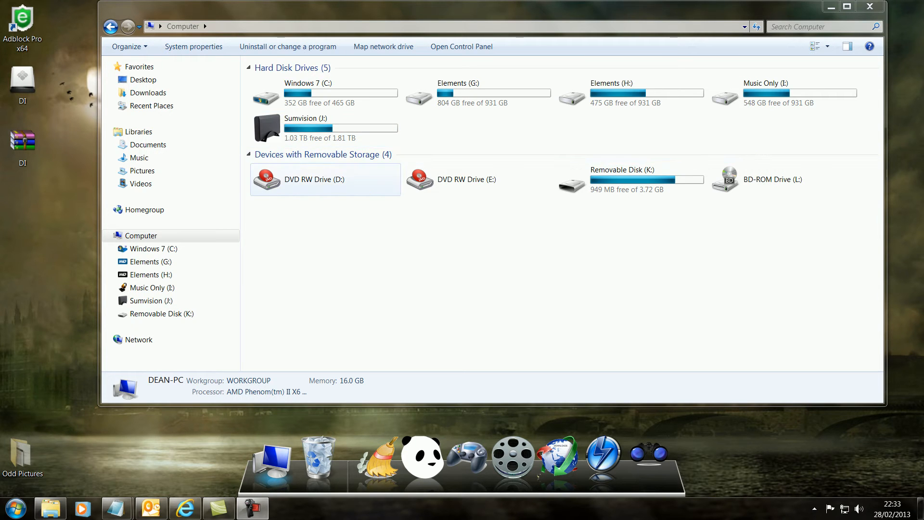
Look over the drives in the Computer window, selecting DVD RW Drive (E:), before starting.
left_click(467, 179)
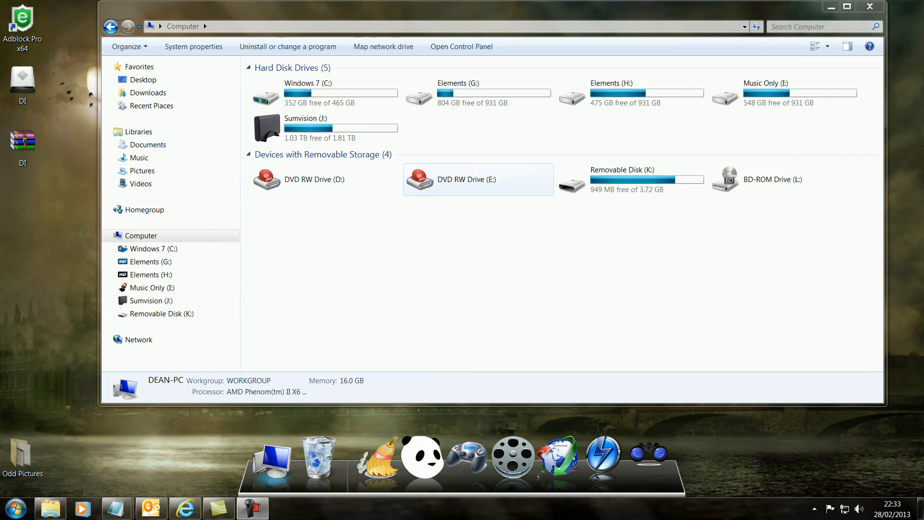
left_click(477, 93)
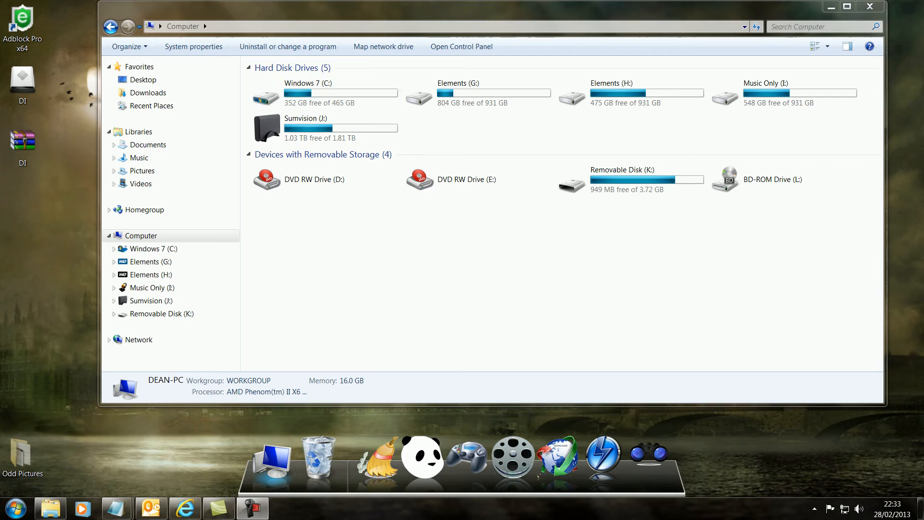
left_click(181, 508)
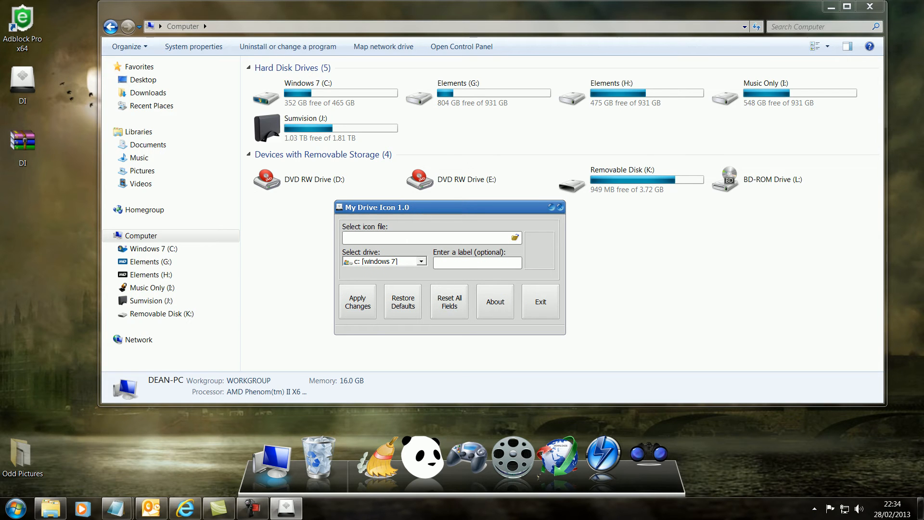
Choose the Windows 7 C: drive and load 'c drive 512.ico' from System Icons for it.
left_click(422, 261)
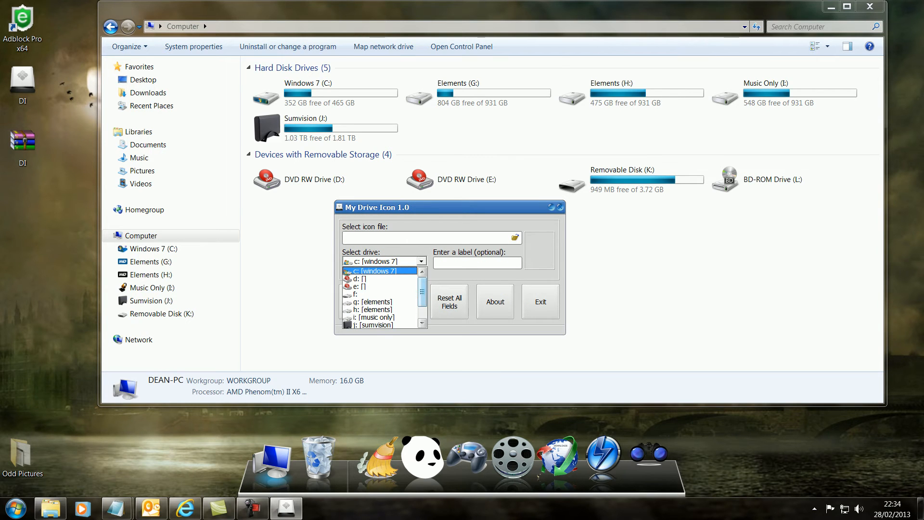
left_click(376, 272)
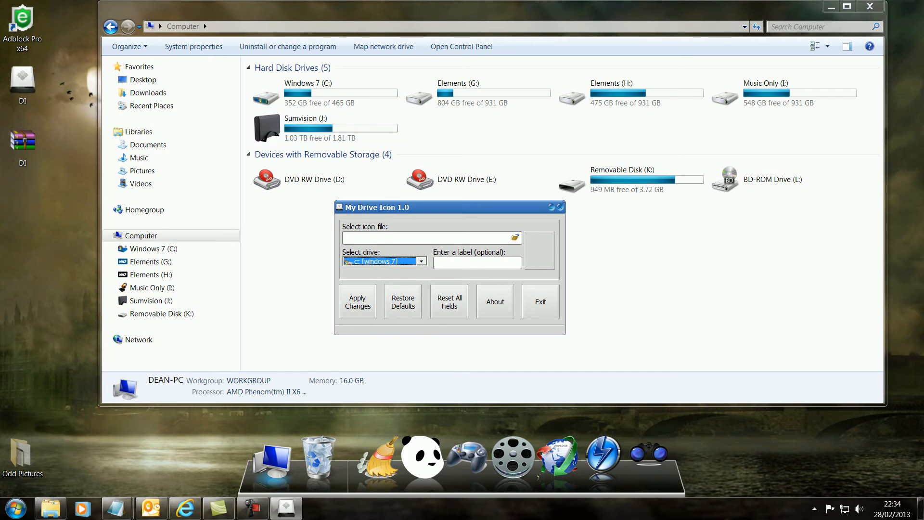
left_click(515, 236)
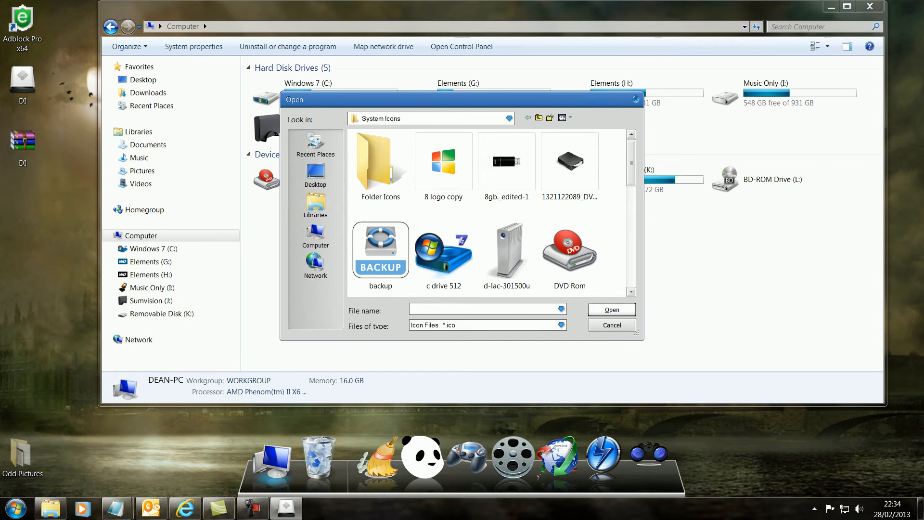
mouse_move(442, 250)
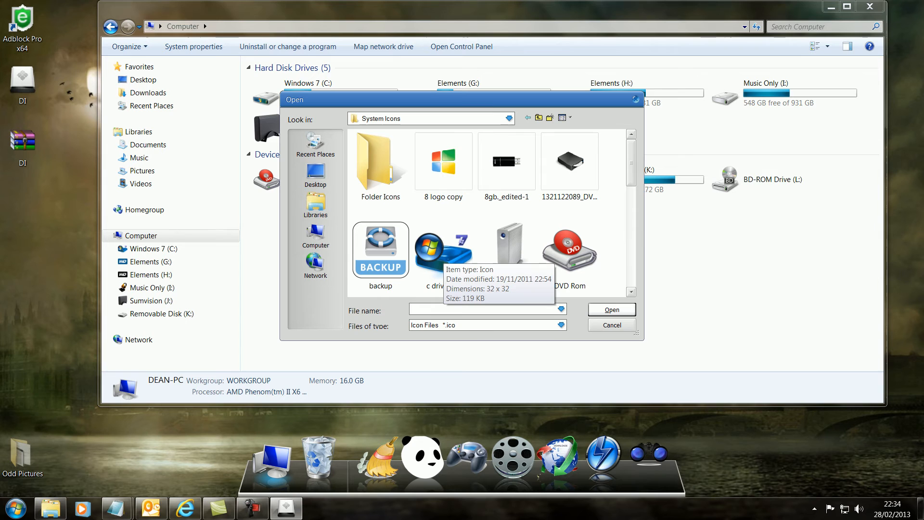
left_click(612, 310)
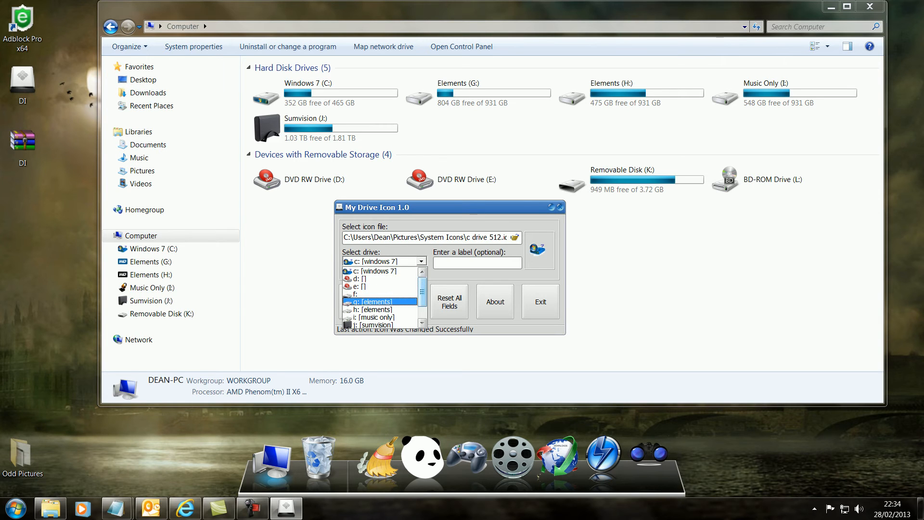
Load the Western Digital icon for Elements G: and then Elements H:, applying the change.
left_click(373, 301)
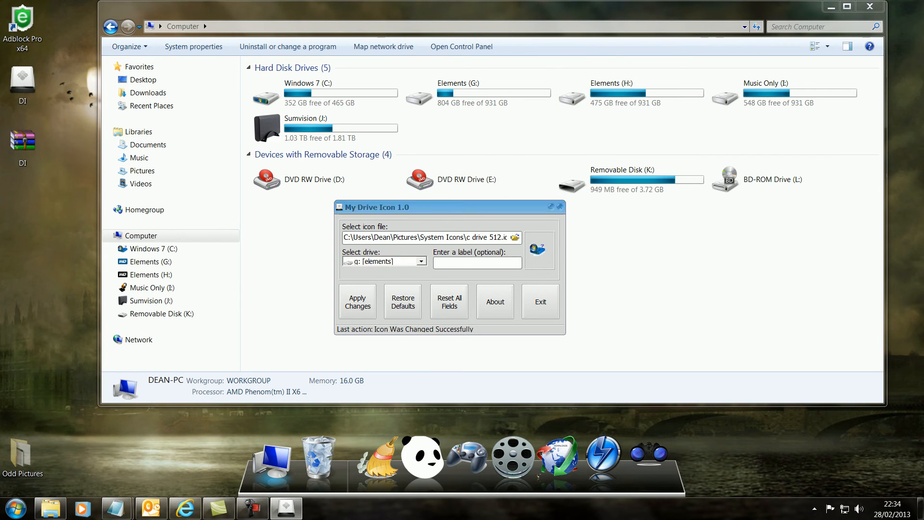
left_click(515, 237)
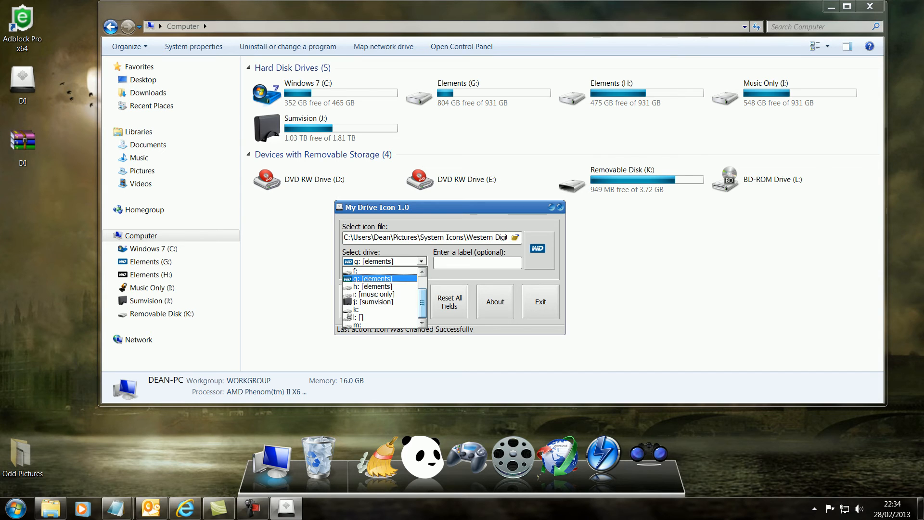
left_click(373, 286)
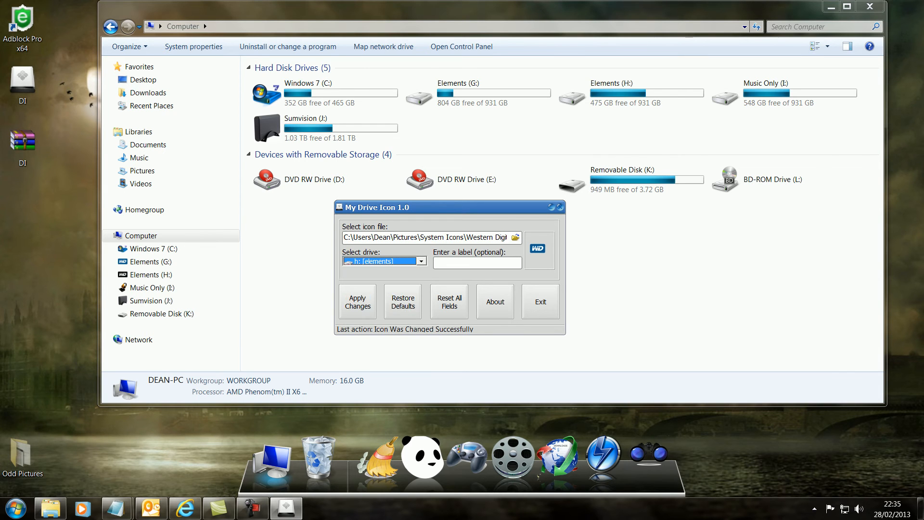
left_click(514, 236)
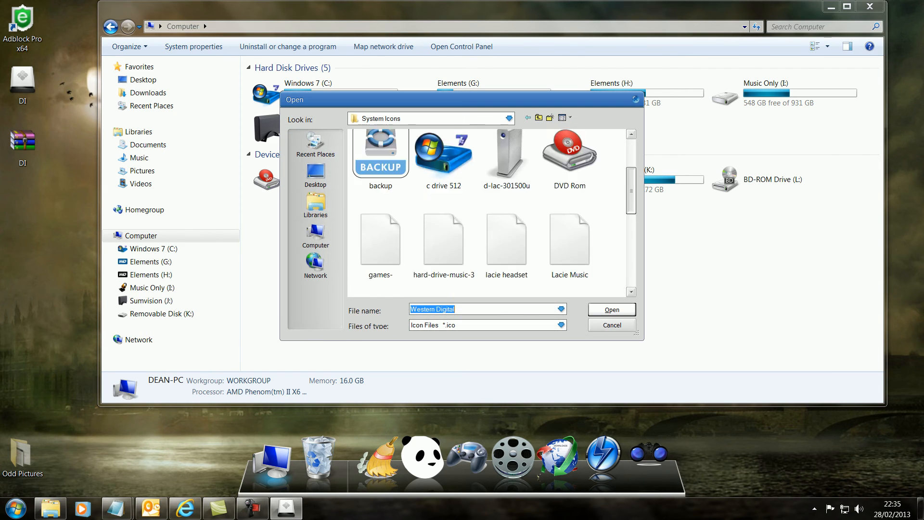
left_click(612, 310)
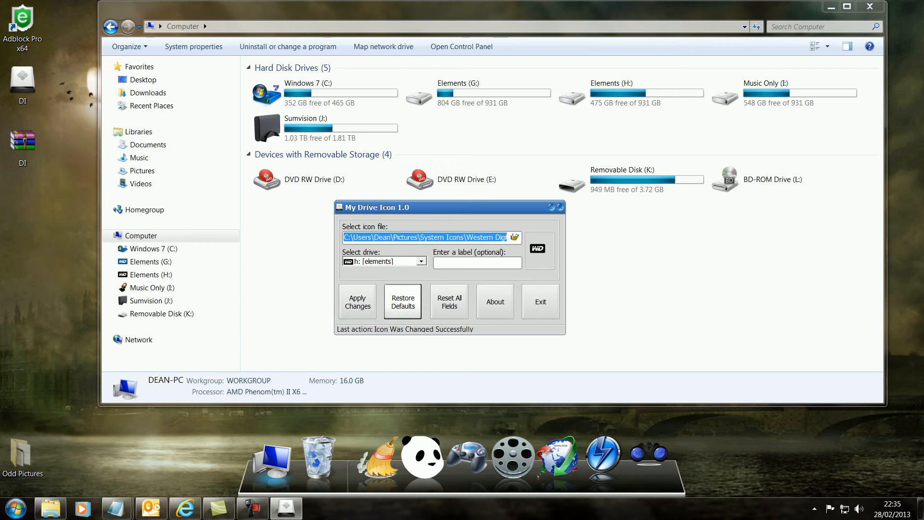
left_click(627, 91)
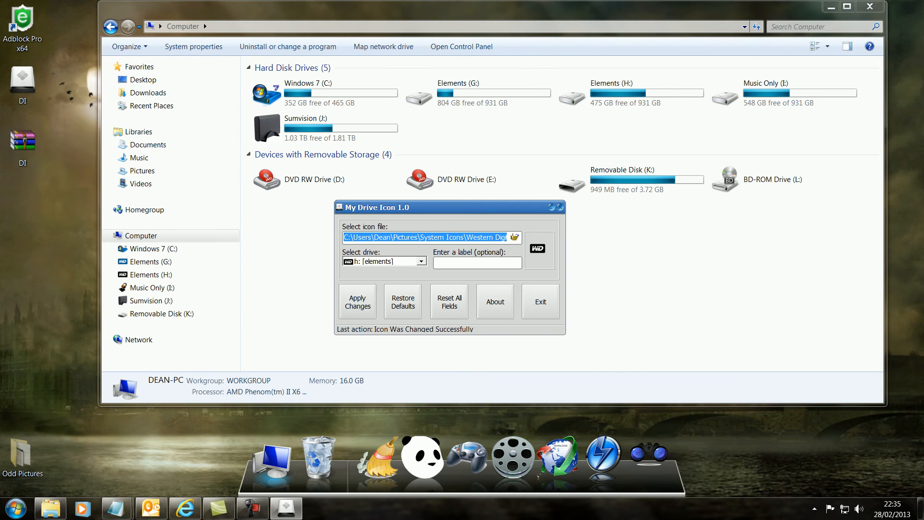
left_click(422, 260)
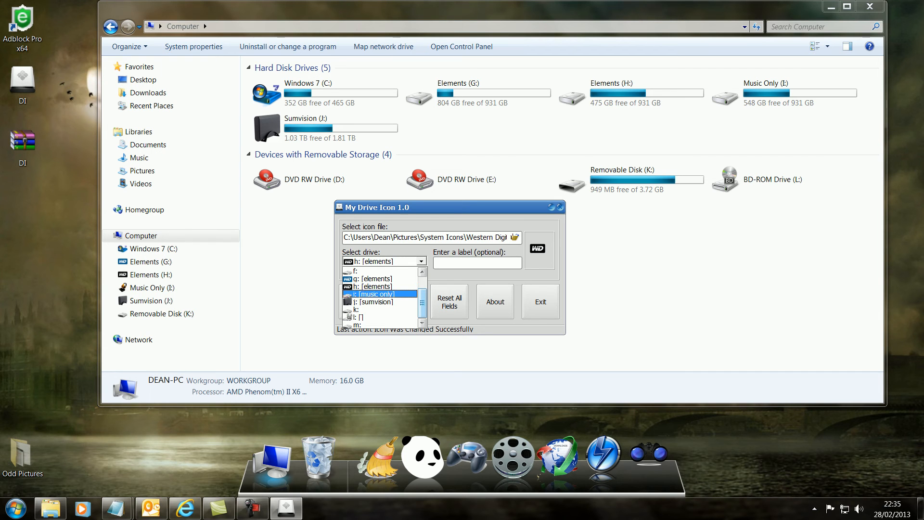
Give Music Only (I:) the 'Lacie Music.ico' headphones icon, then exit My Drive Icon.
left_click(375, 293)
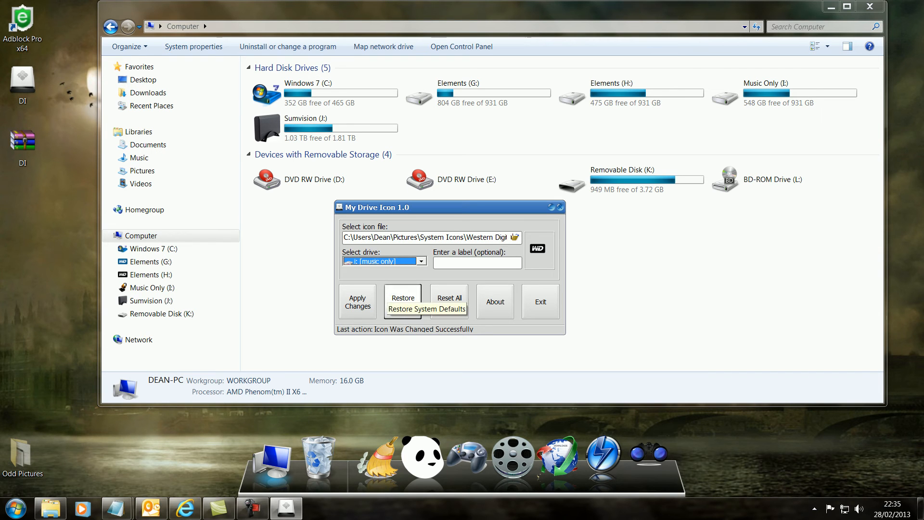
left_click(514, 237)
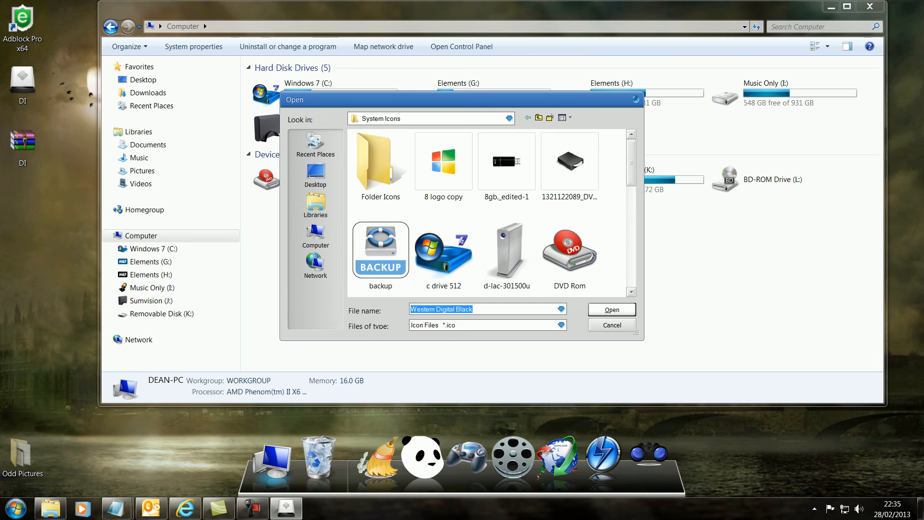
scroll("down", 3)
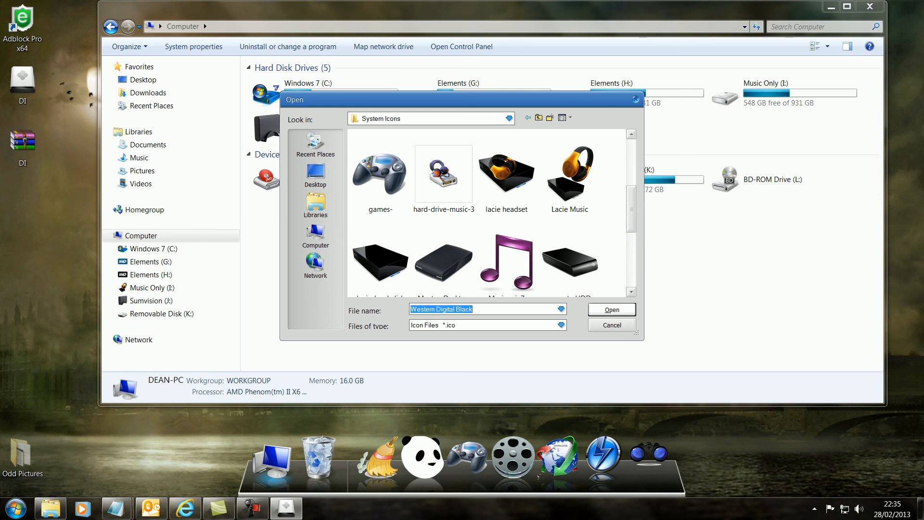
mouse_move(570, 171)
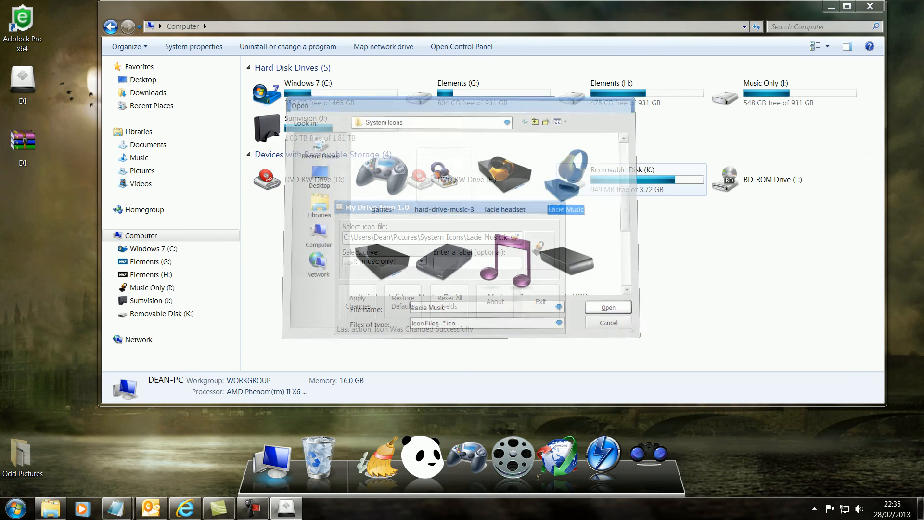
left_click(609, 322)
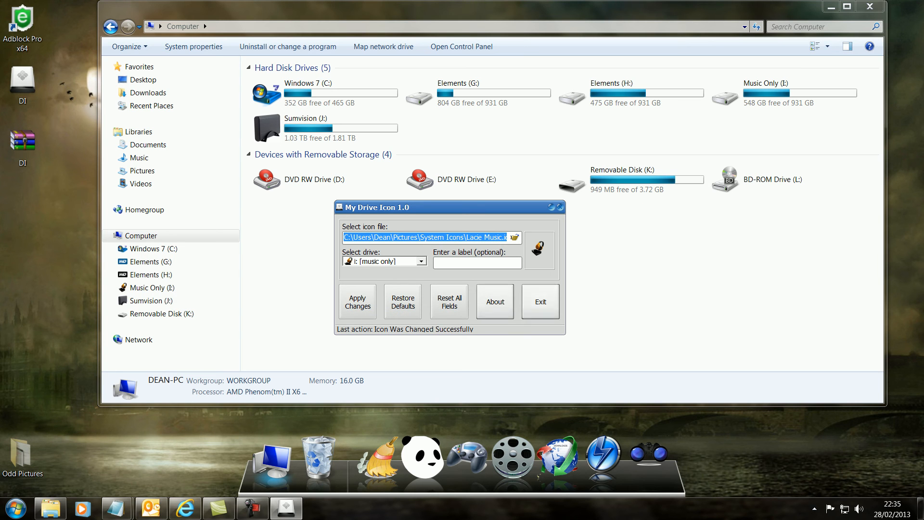
left_click(540, 301)
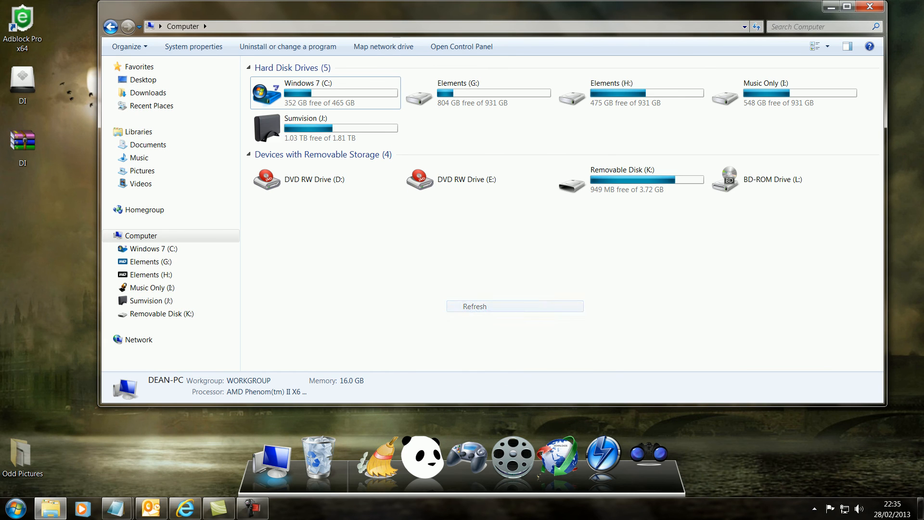
Refresh the Computer window and select Elements G: and H: to see their Western Digital icons.
left_click(514, 306)
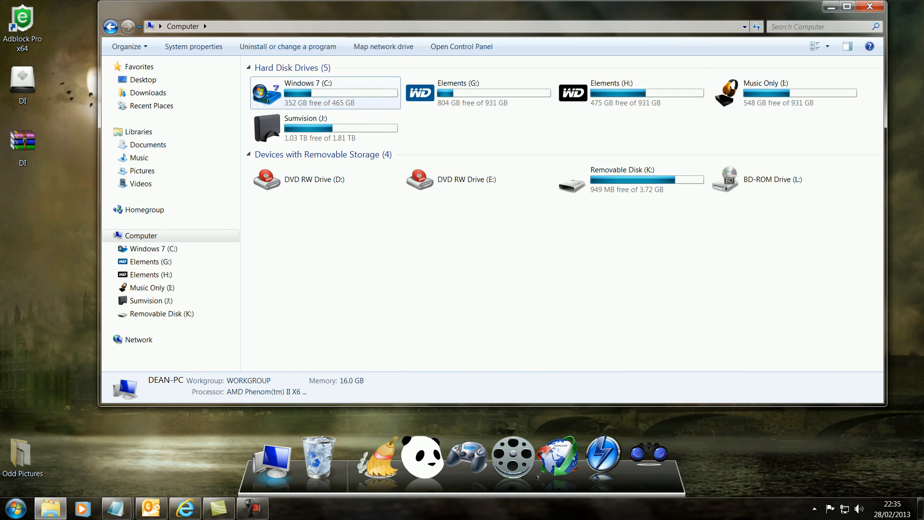
left_click(471, 91)
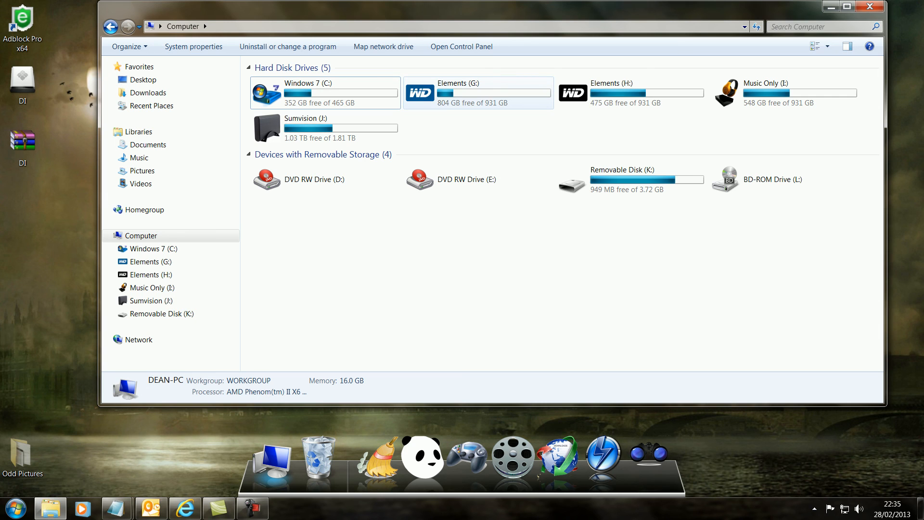
left_click(631, 91)
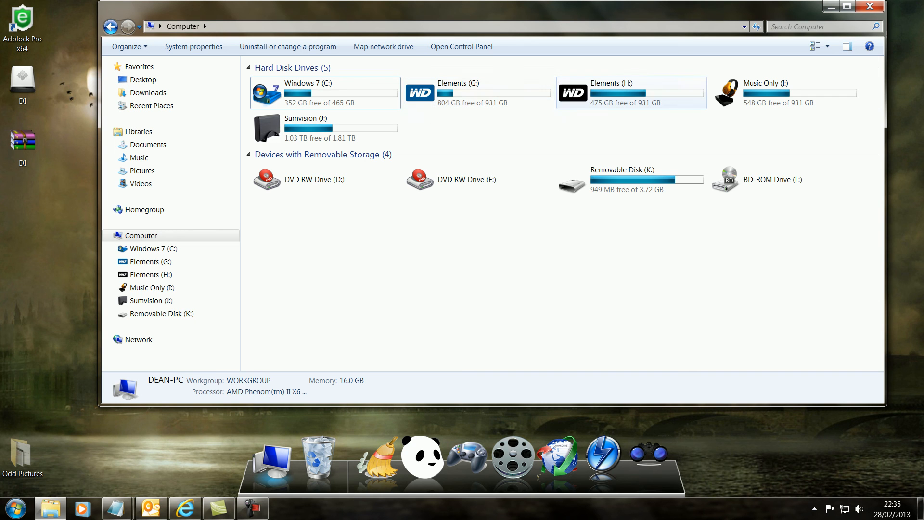
mouse_move(775, 88)
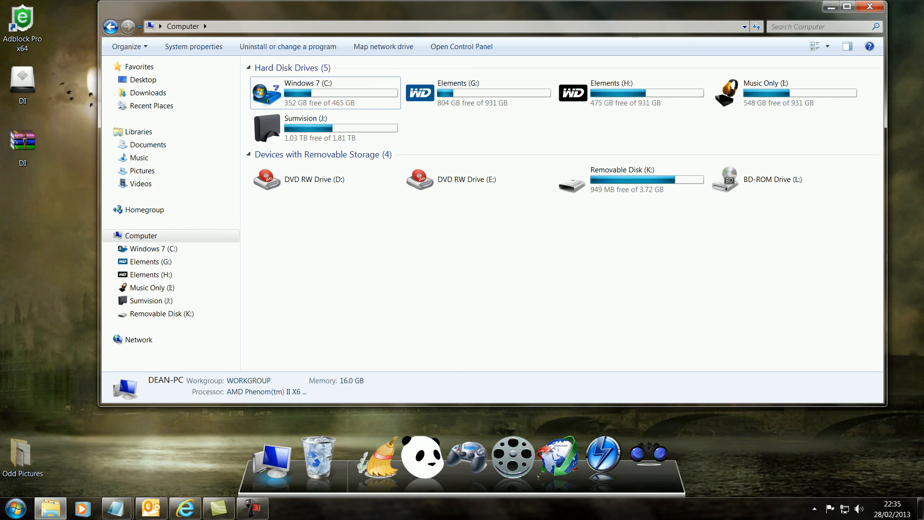
left_click(466, 179)
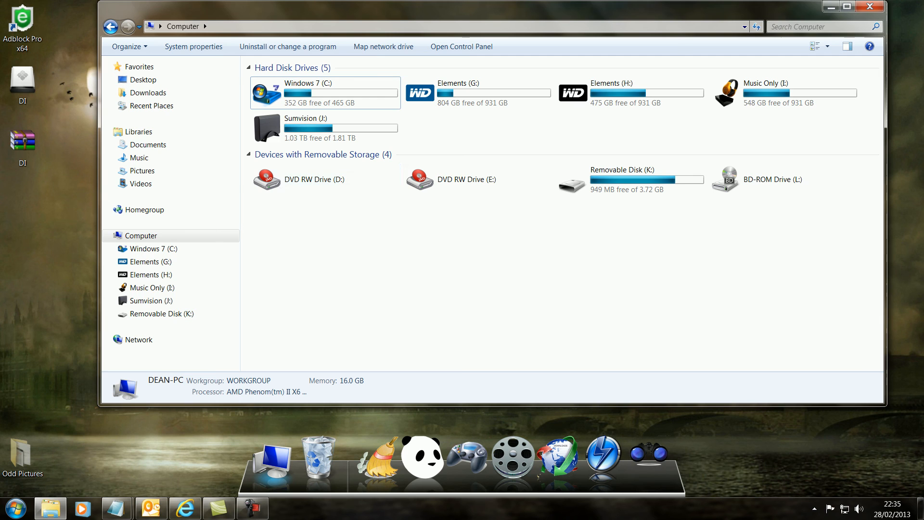
Show Softpedia's My Drive Icon 1.0 download page and scroll down to the editor's review.
left_click(180, 507)
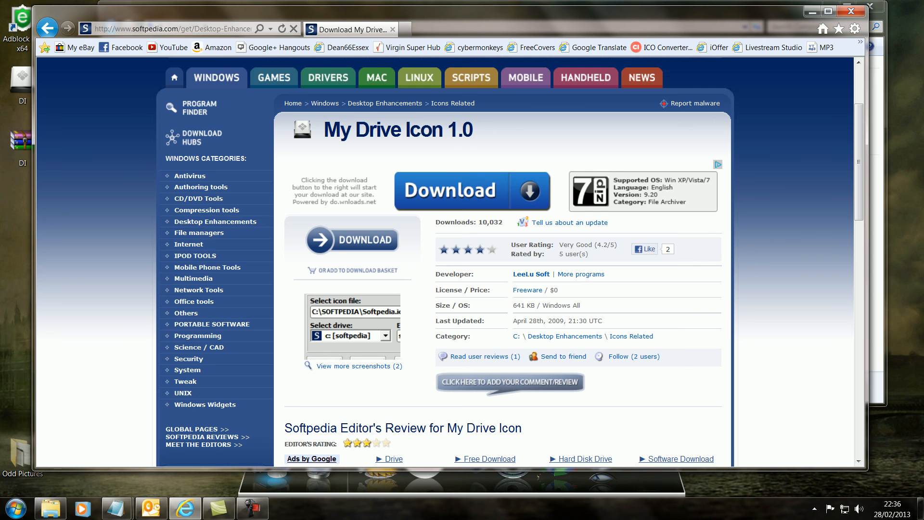
scroll("down", 3)
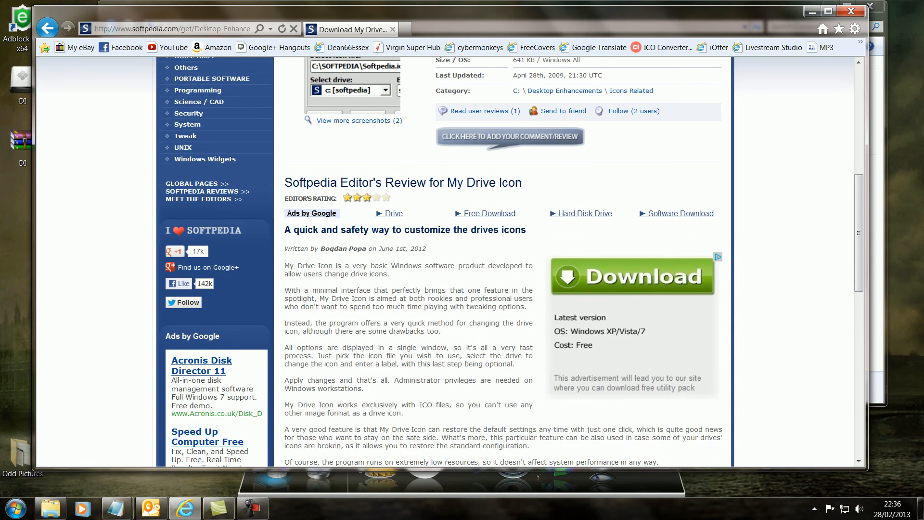